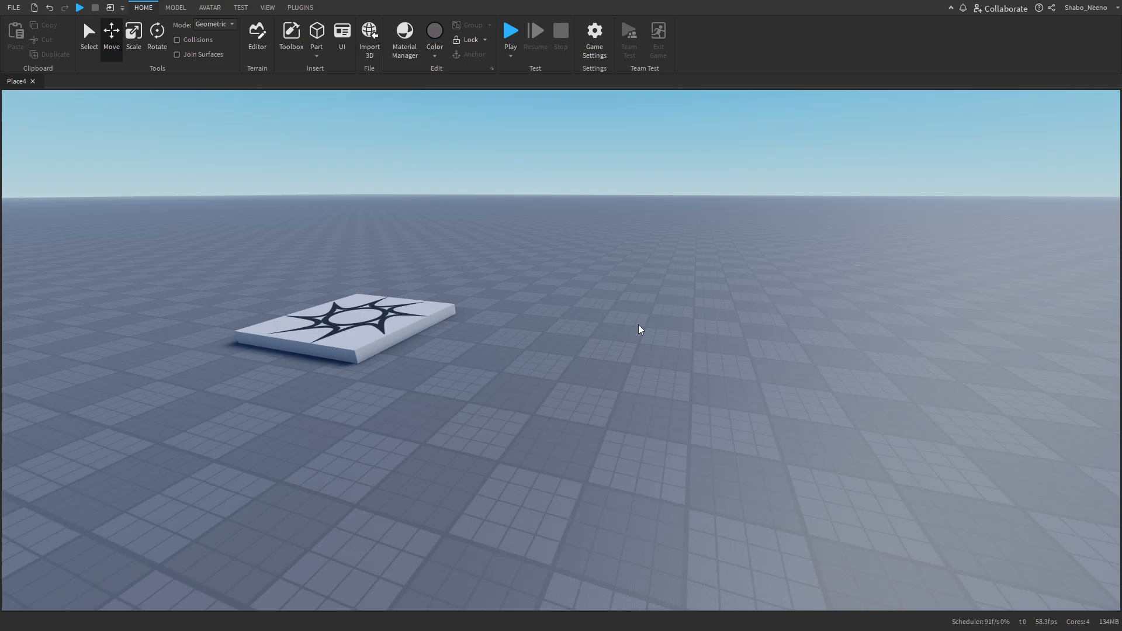
mouse_move(288, 190)
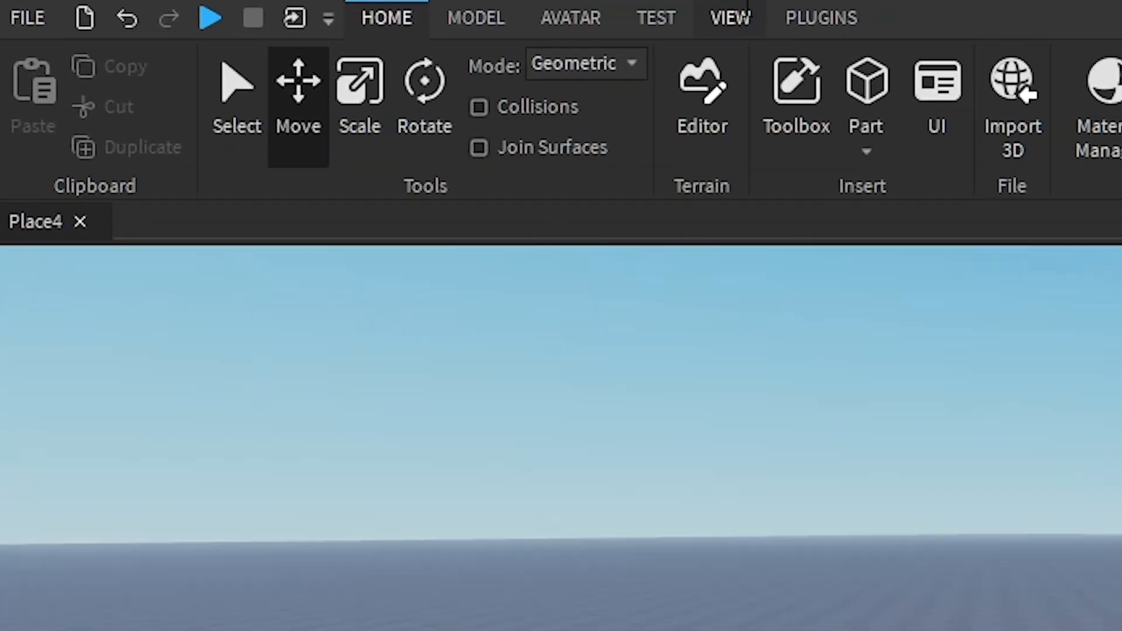
- Enable the Explorer, Properties and Output panels from the View options
left_click(730, 17)
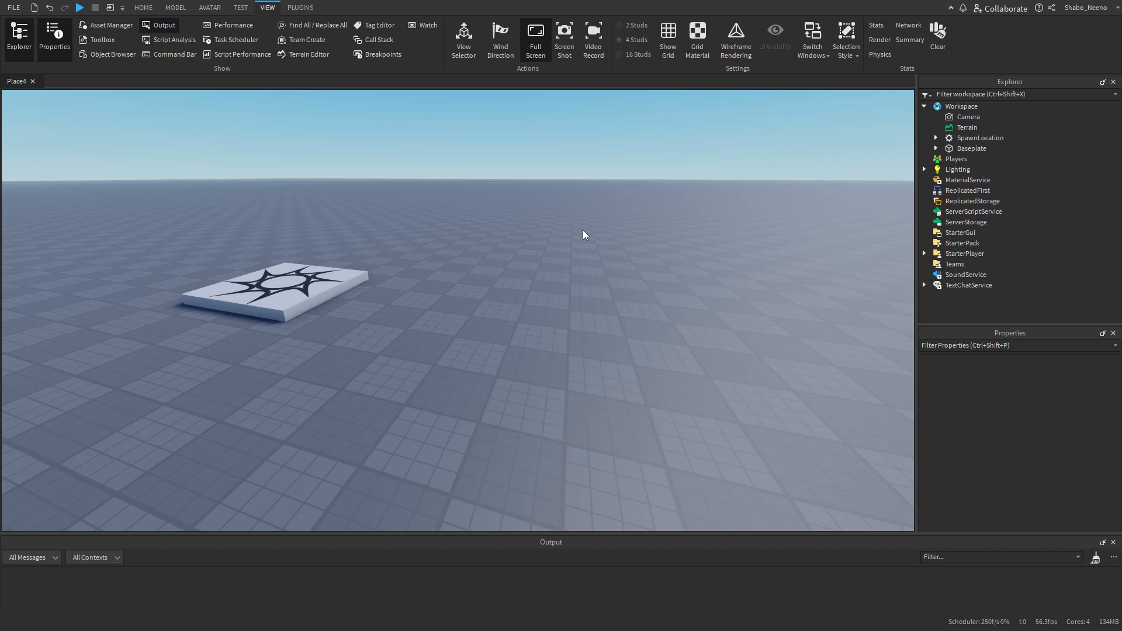
mouse_move(728, 189)
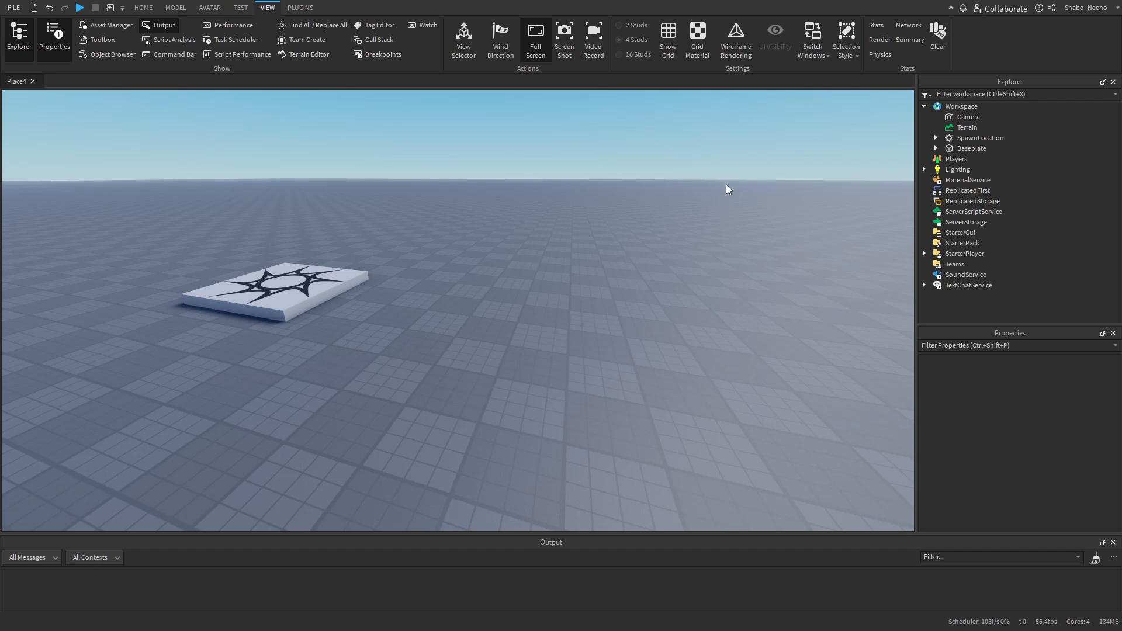
mouse_move(914, 223)
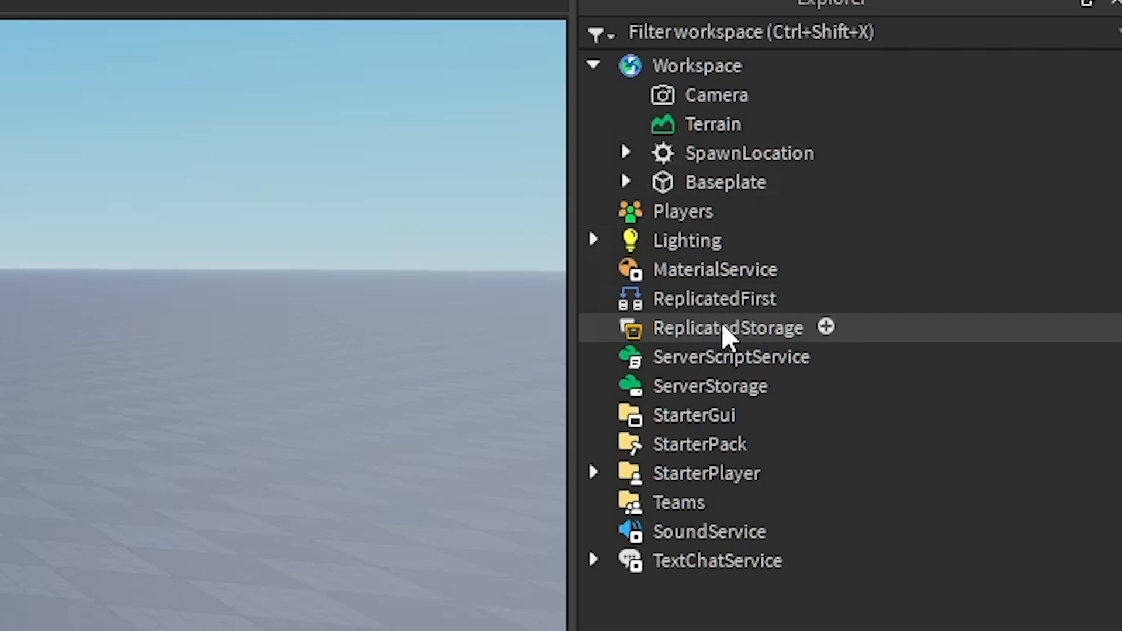
- Insert a ModuleScript named Book into ReplicatedStorage
right_click(726, 327)
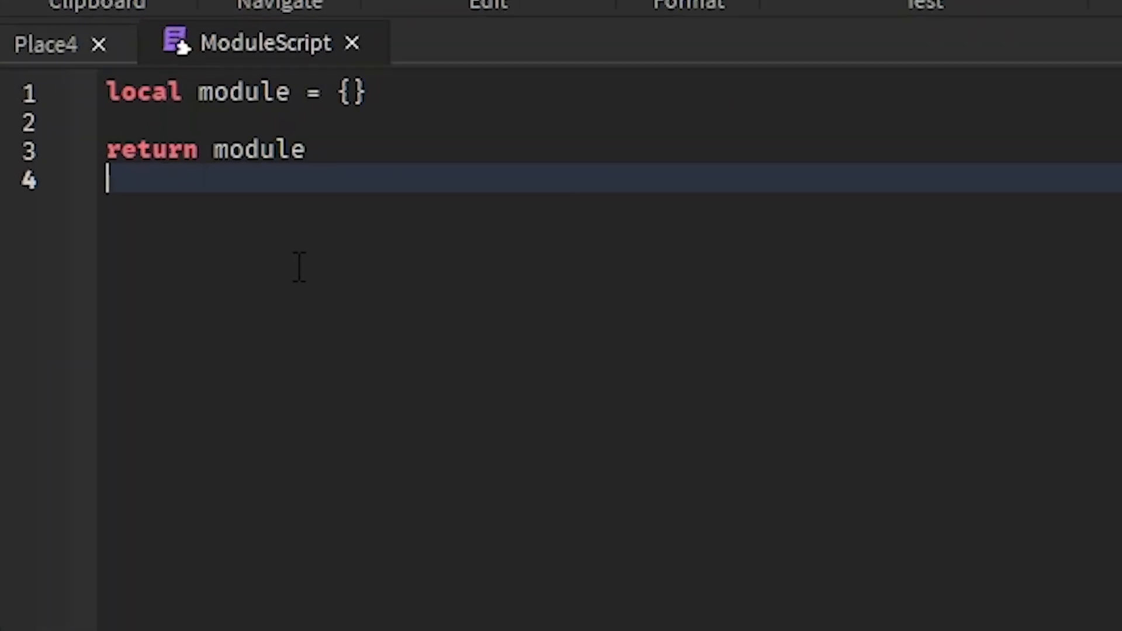
mouse_move(398, 282)
type("Book")
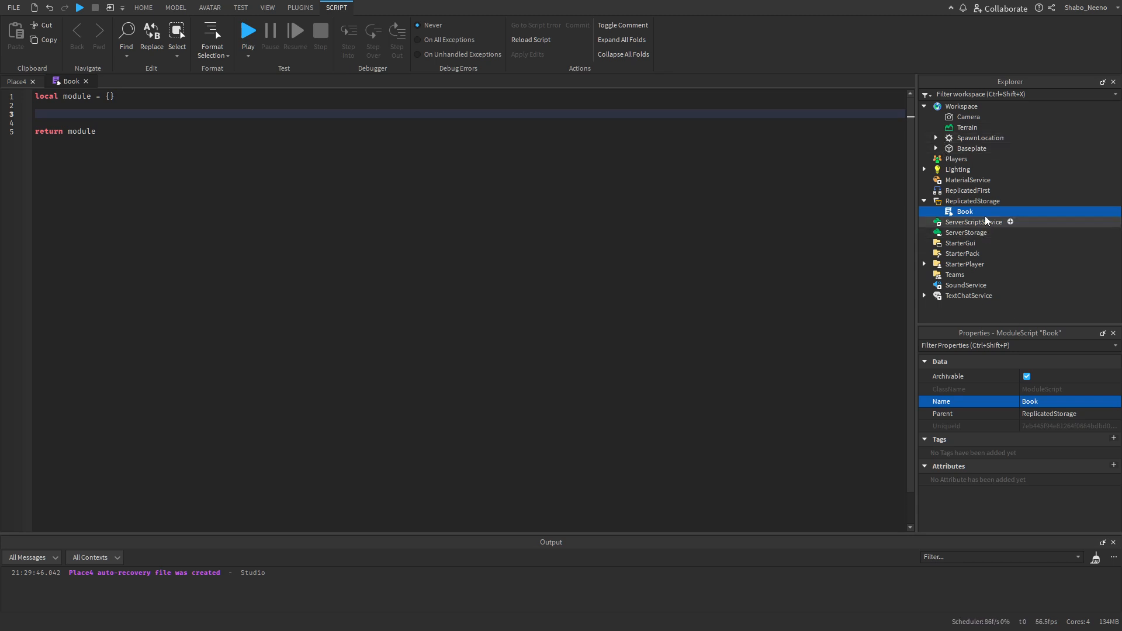
mouse_move(953, 228)
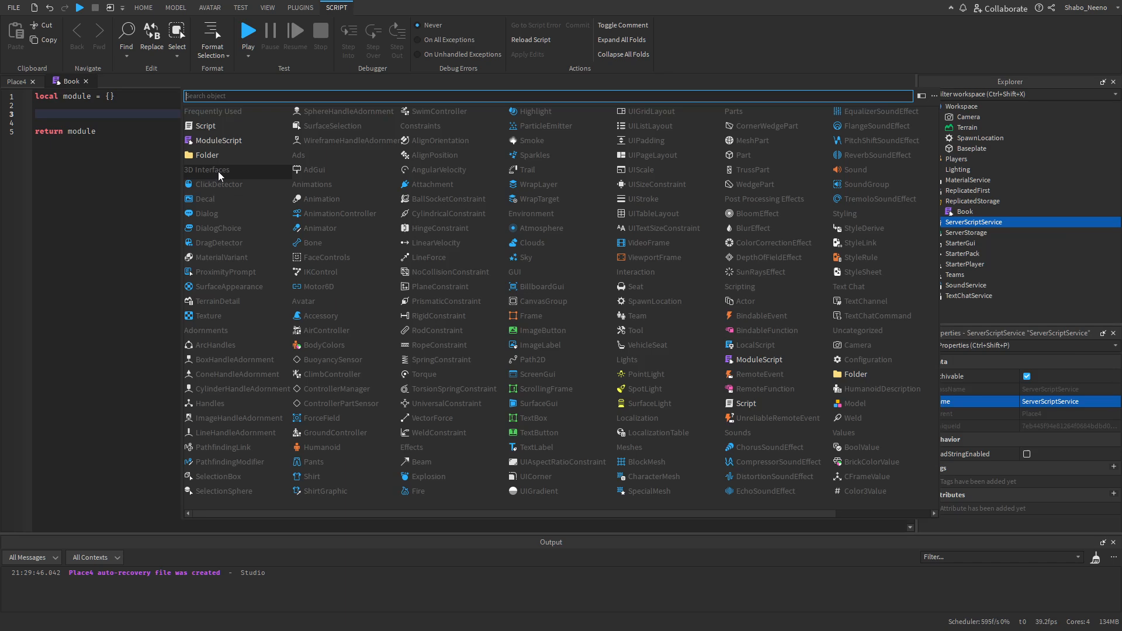
- Add a server Script with local book = require(ReplicatedStorage:WaitForChild('Book'))
left_click(206, 126)
type("local b")
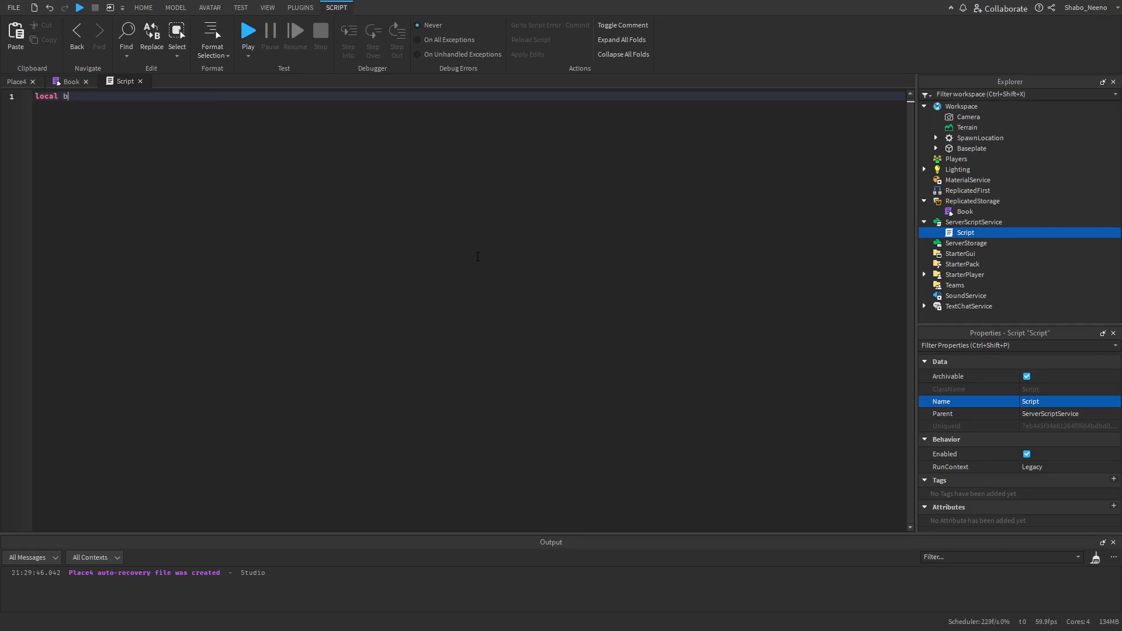
type("ook = require()")
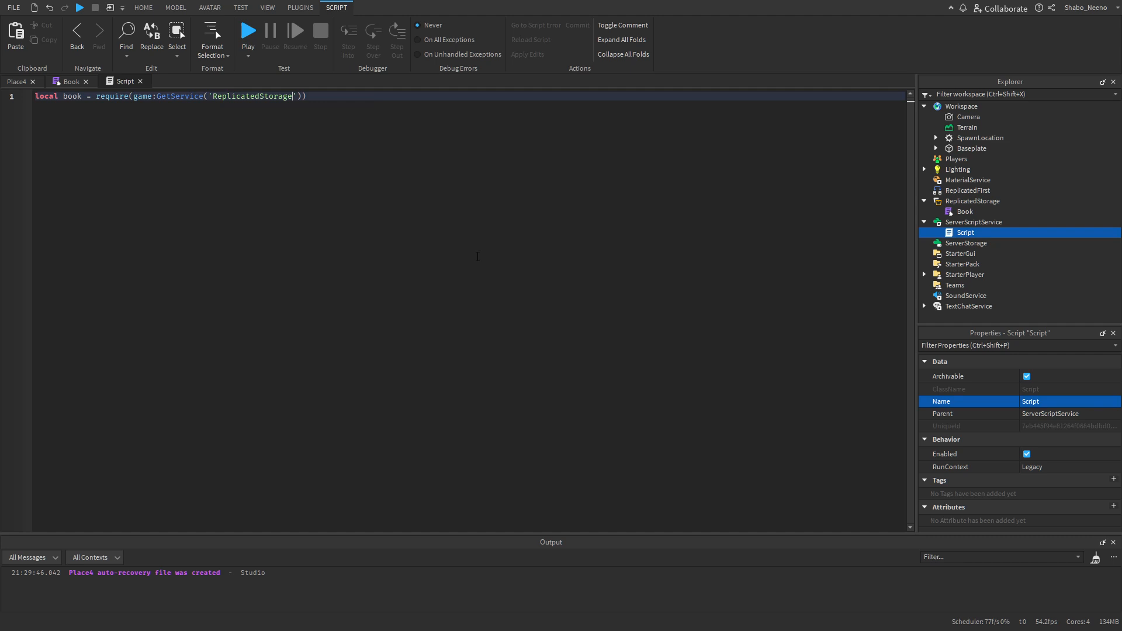
type(":WaitForChild('Book')")
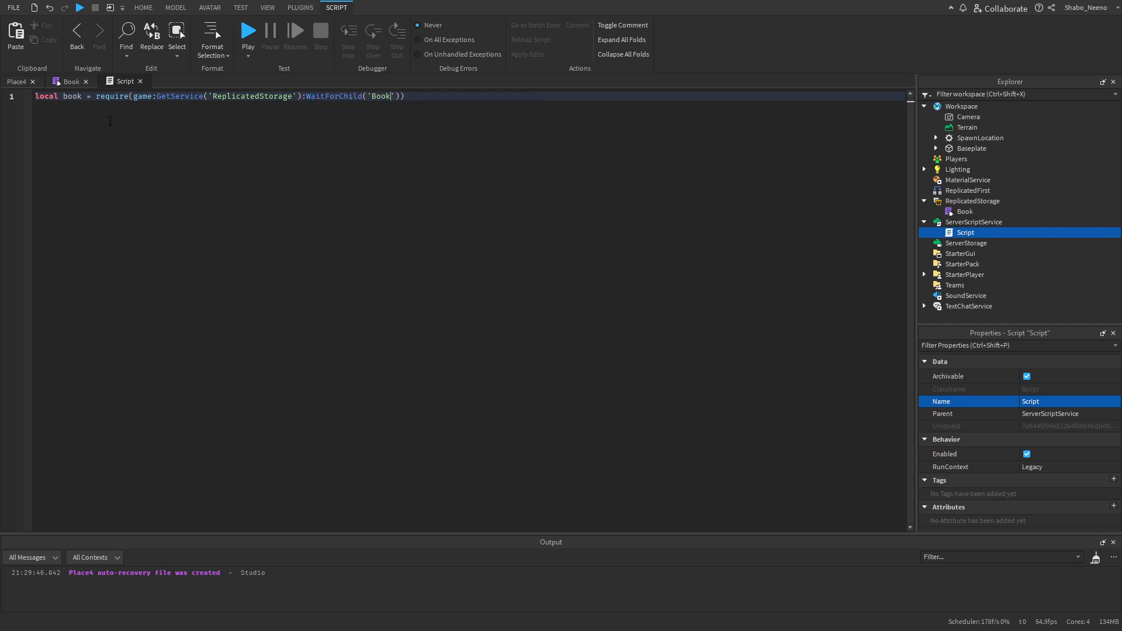
left_click(65, 82)
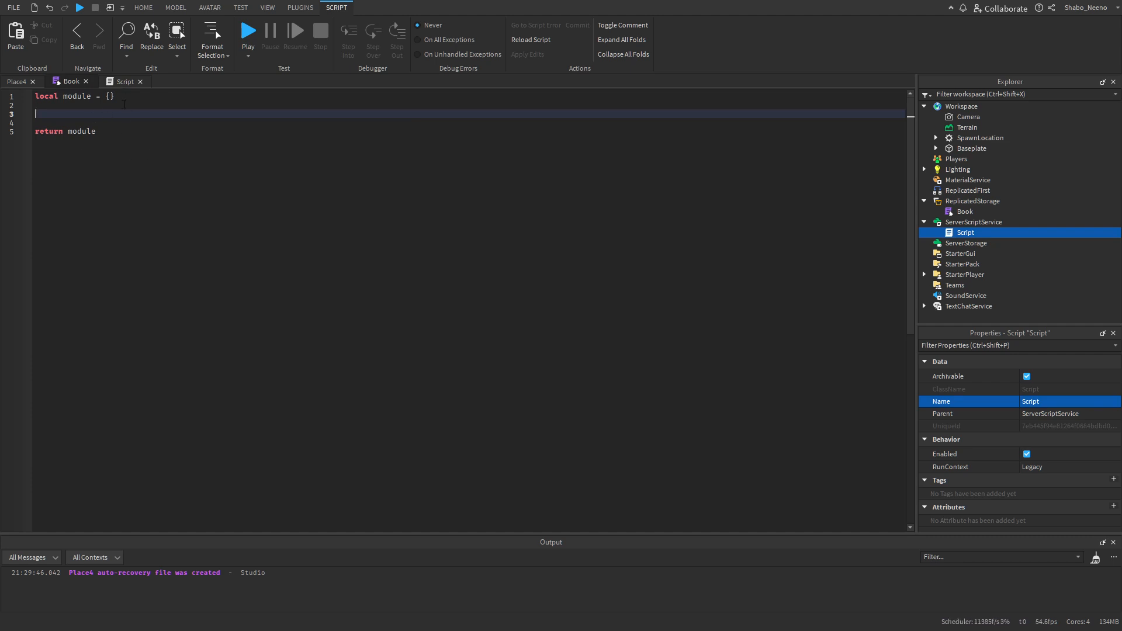
- Set module.Fruit = 'Apple' in the Book module
type("module")
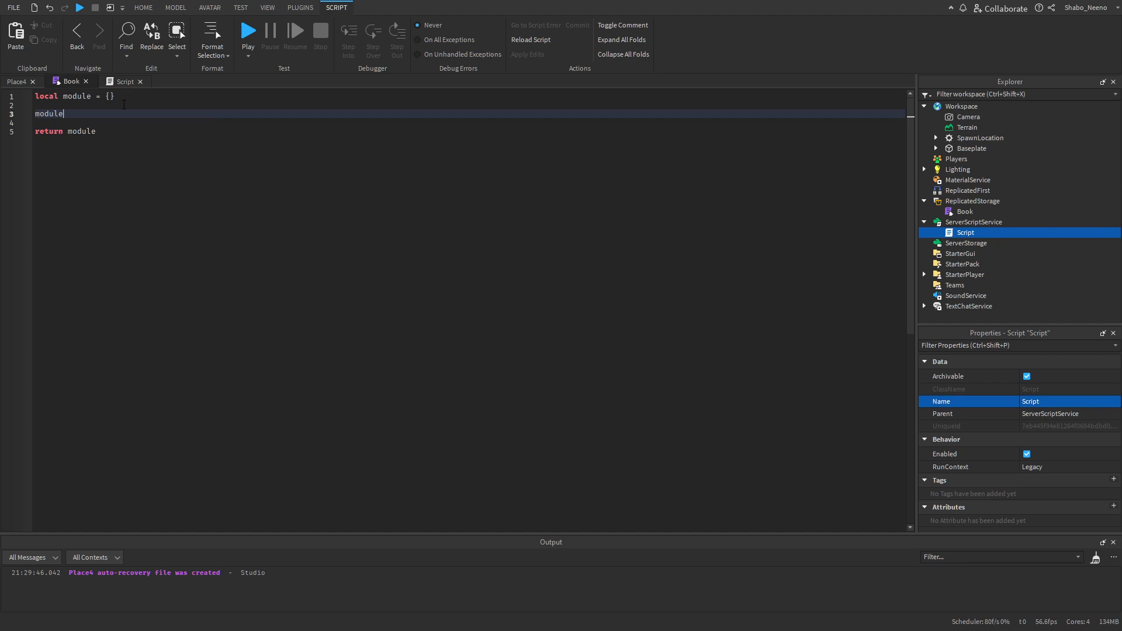
type(".")
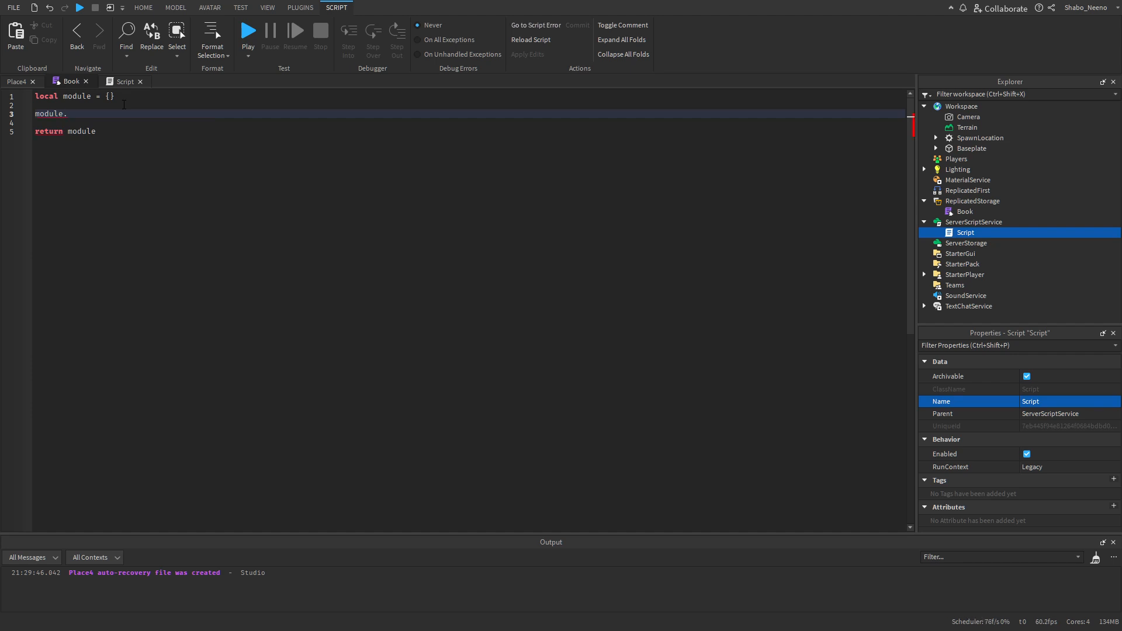
type("Fruit =")
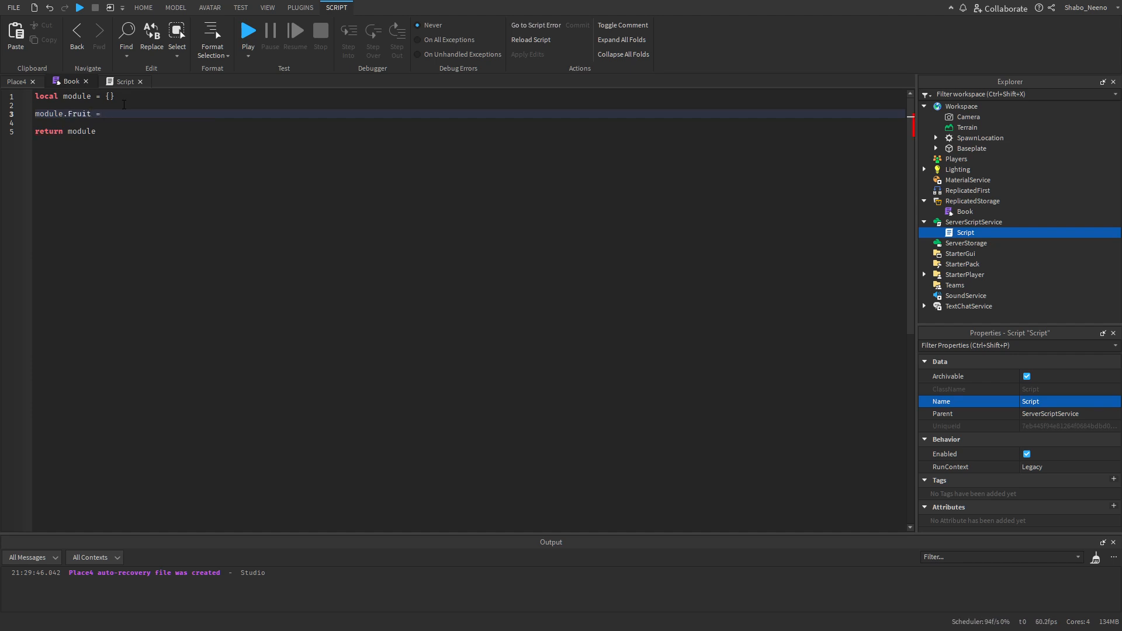
type("'Apple'")
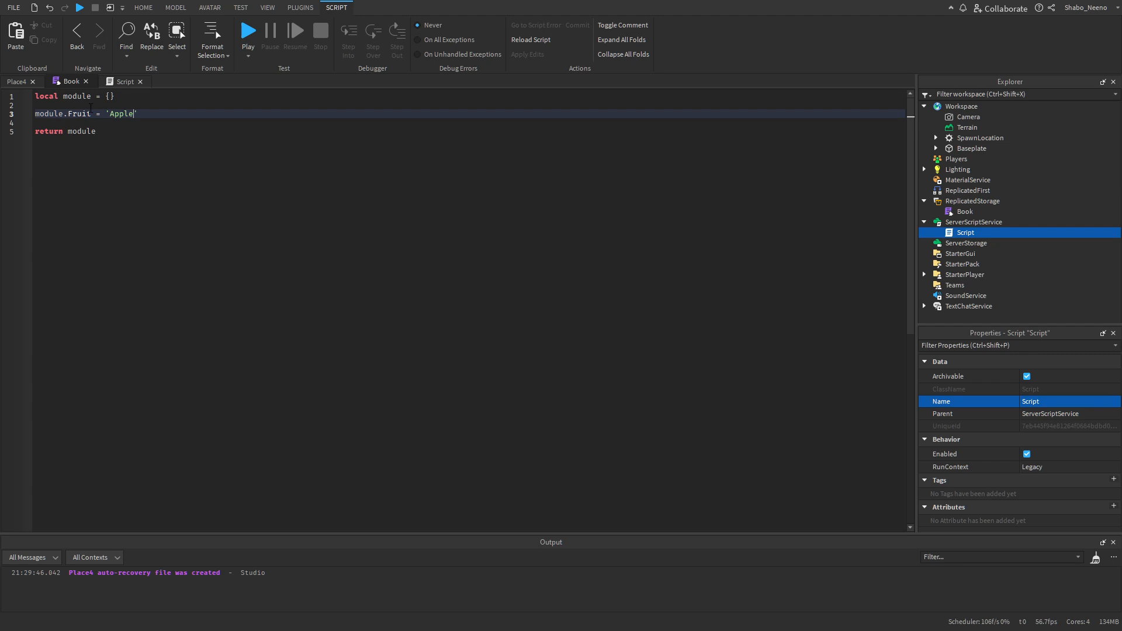
- Have the server Script print(book.Fruit) and test-run so Output shows Apple
double_click(80, 113)
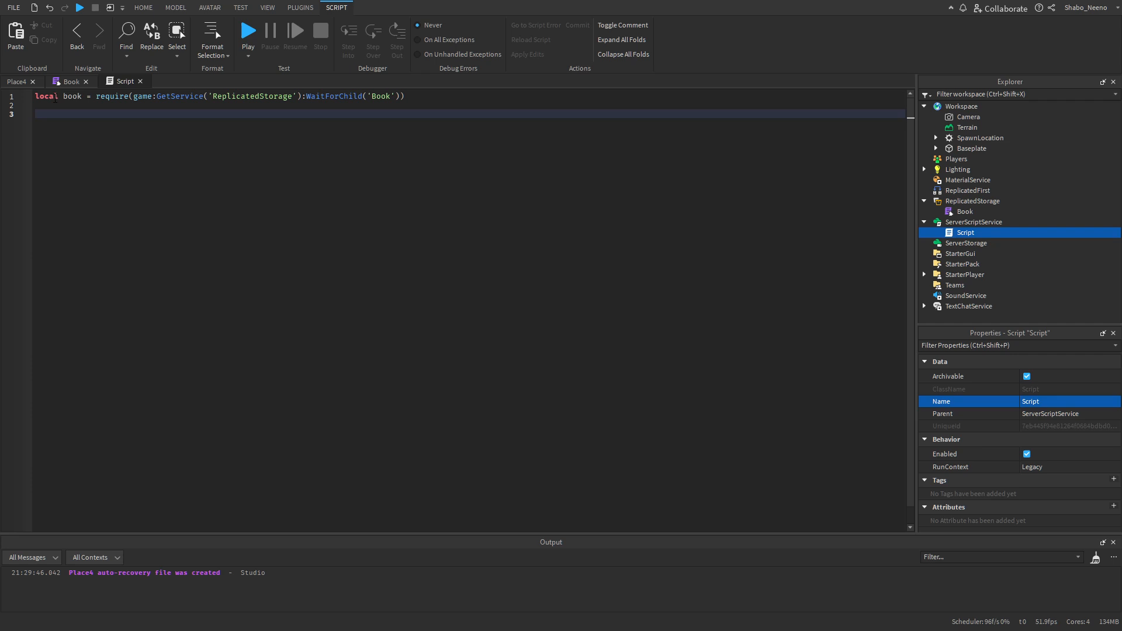
type("book")
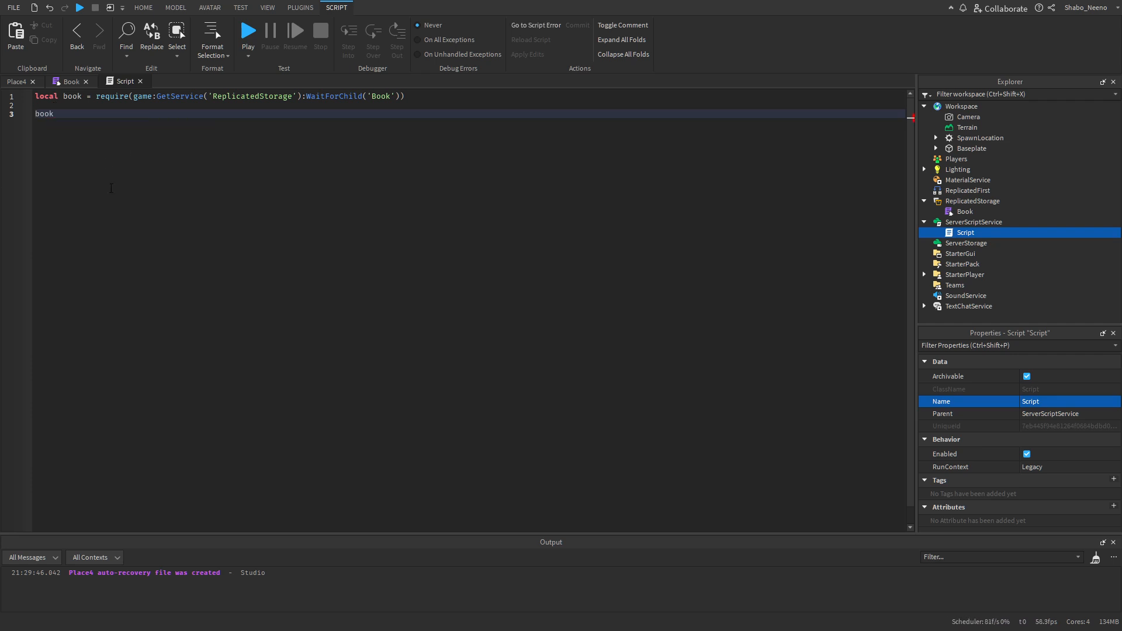
type(".")
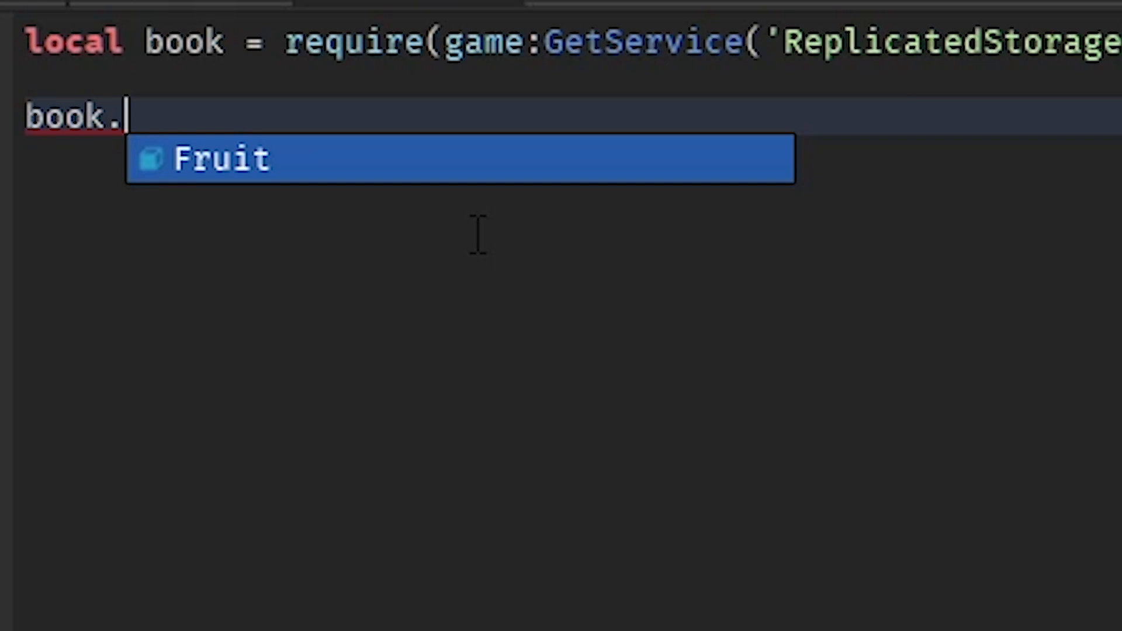
key("Tab")
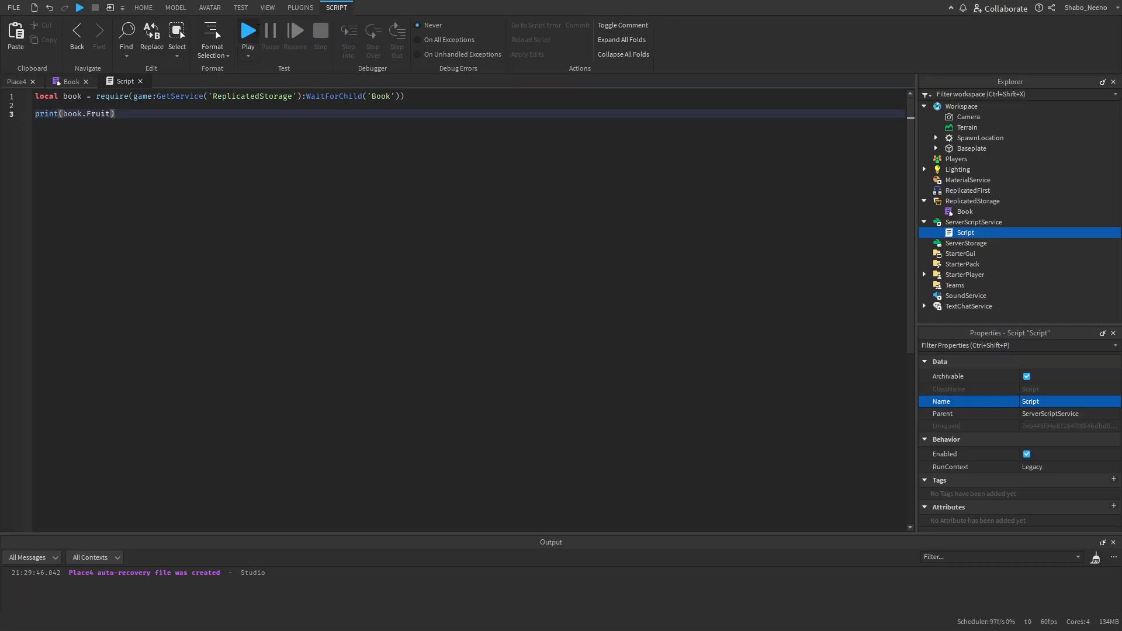
left_click(248, 30)
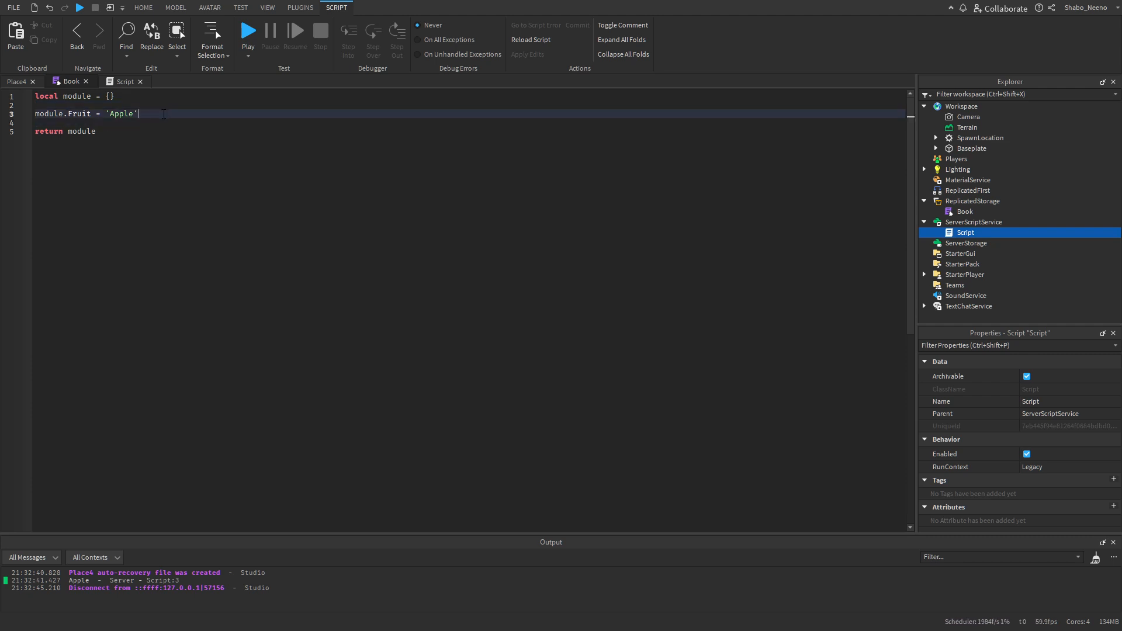
- Add module.EatFruit = function() to Book and call book.EatFruit() from the server Script
key("Enter")
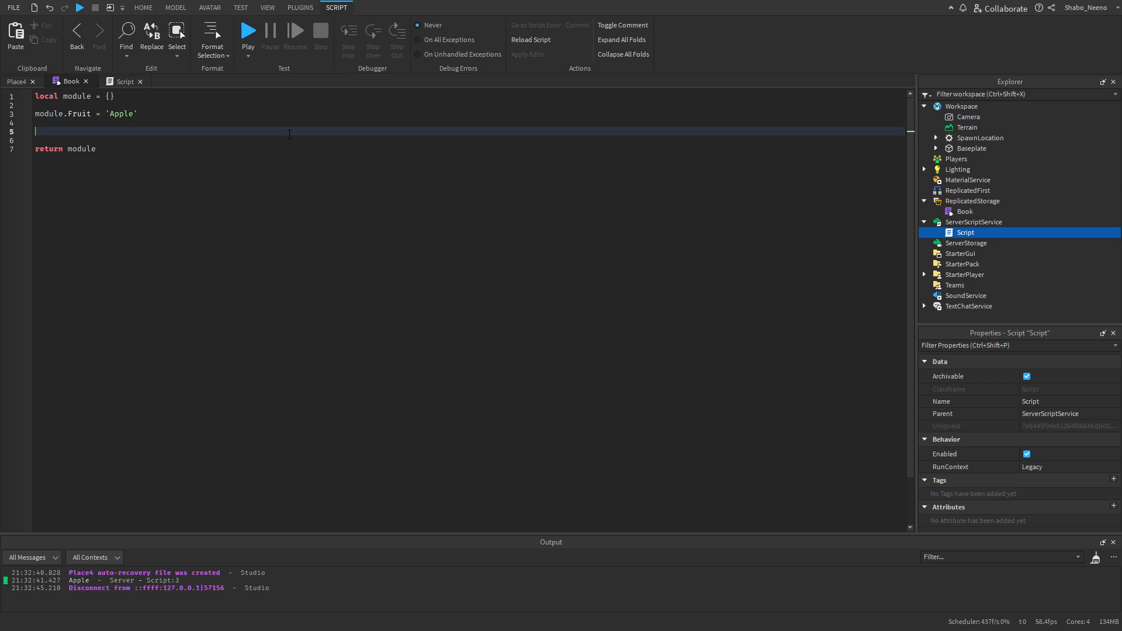
type("module.EatFrui")
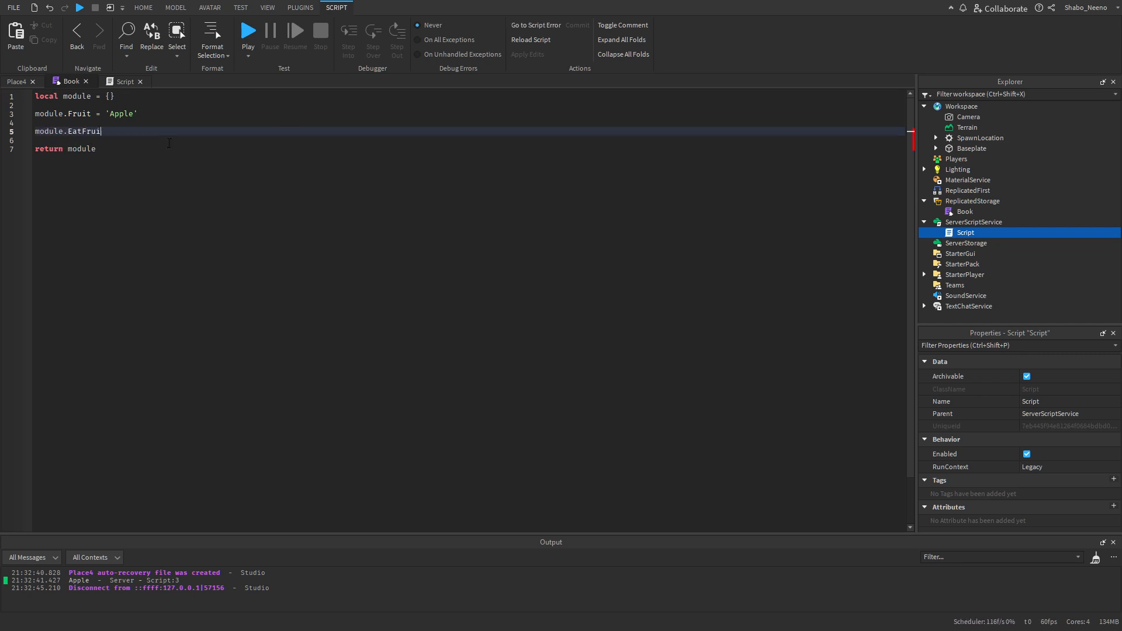
type("= function()")
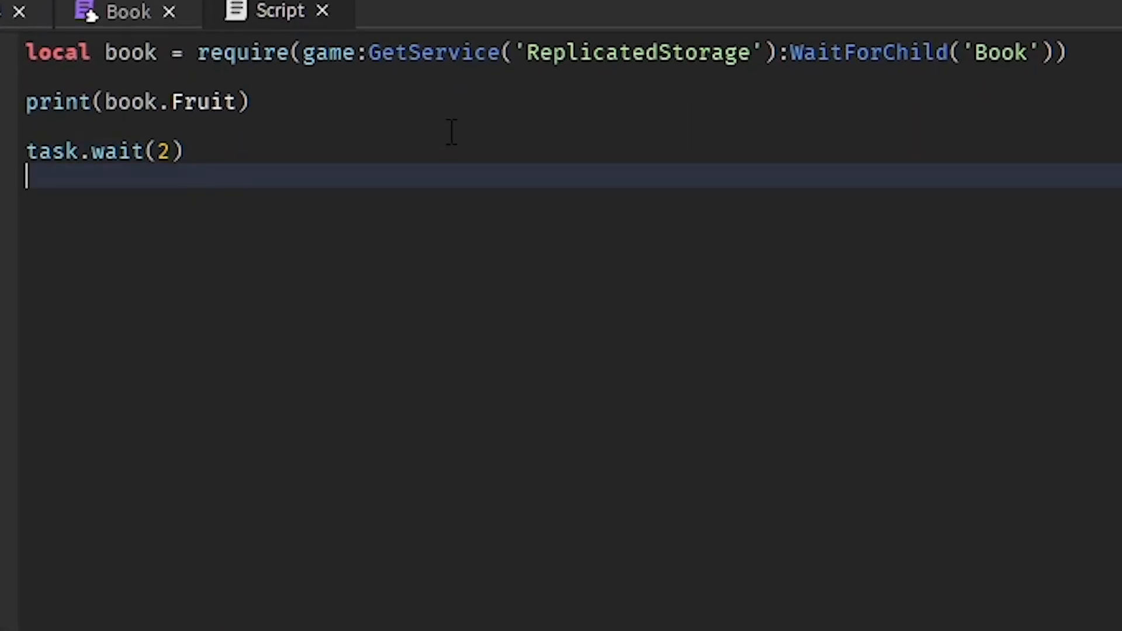
type("book.")
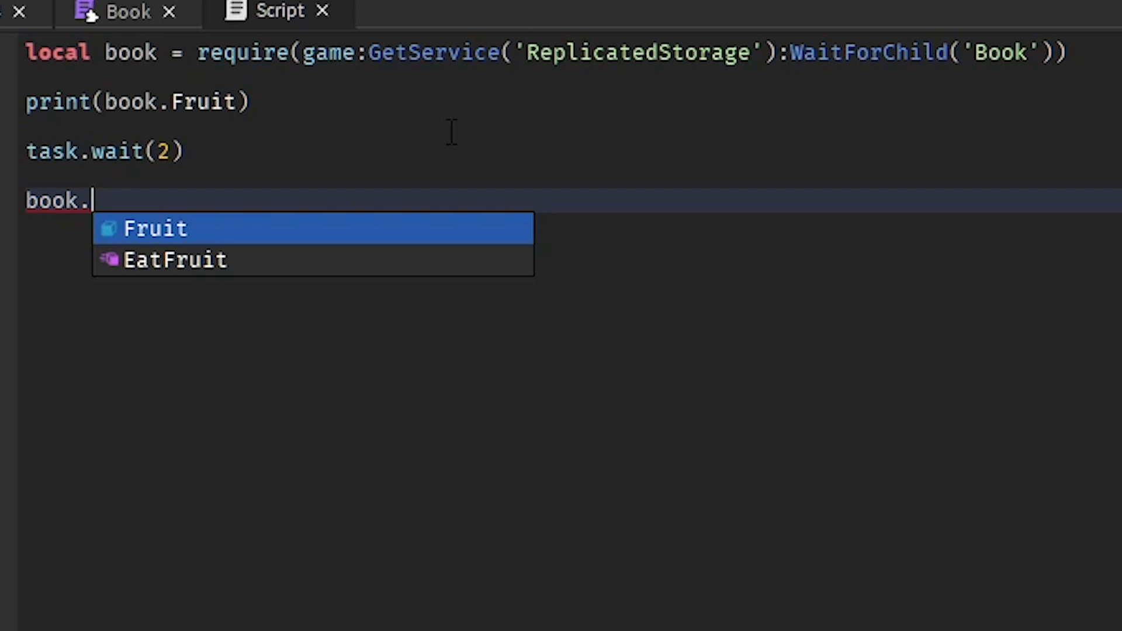
key("Down")
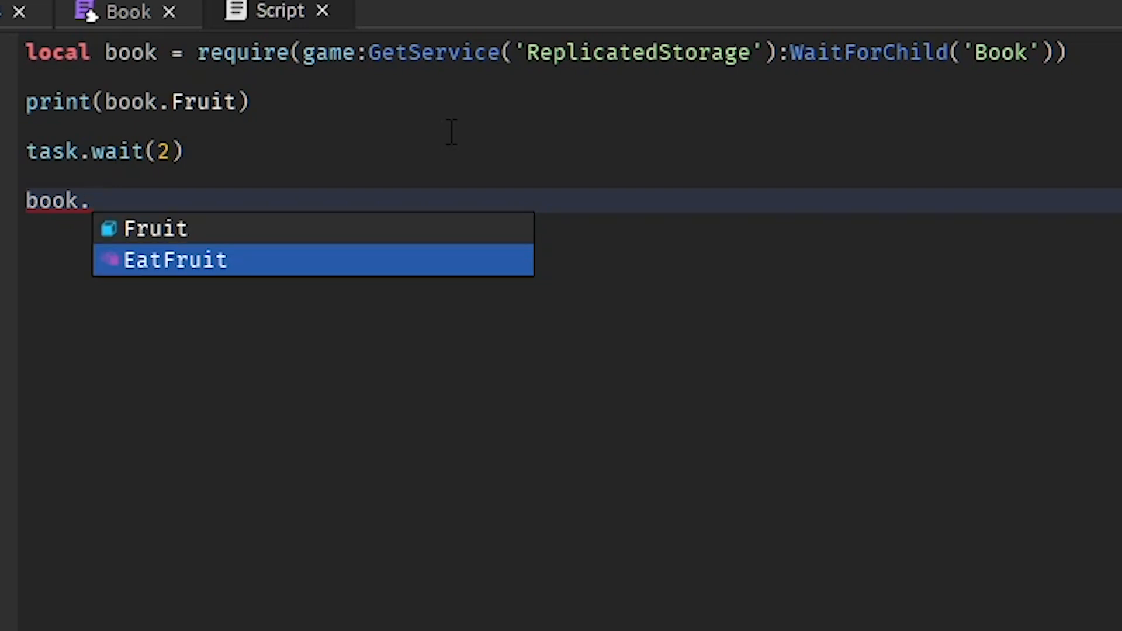
mouse_move(144, 240)
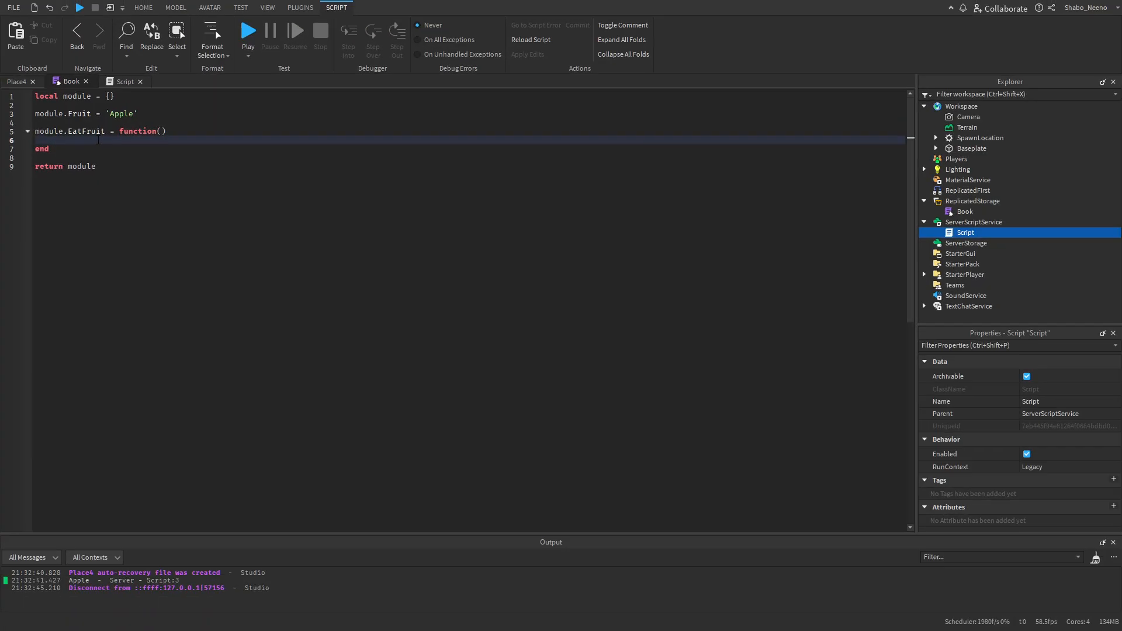
mouse_move(117, 84)
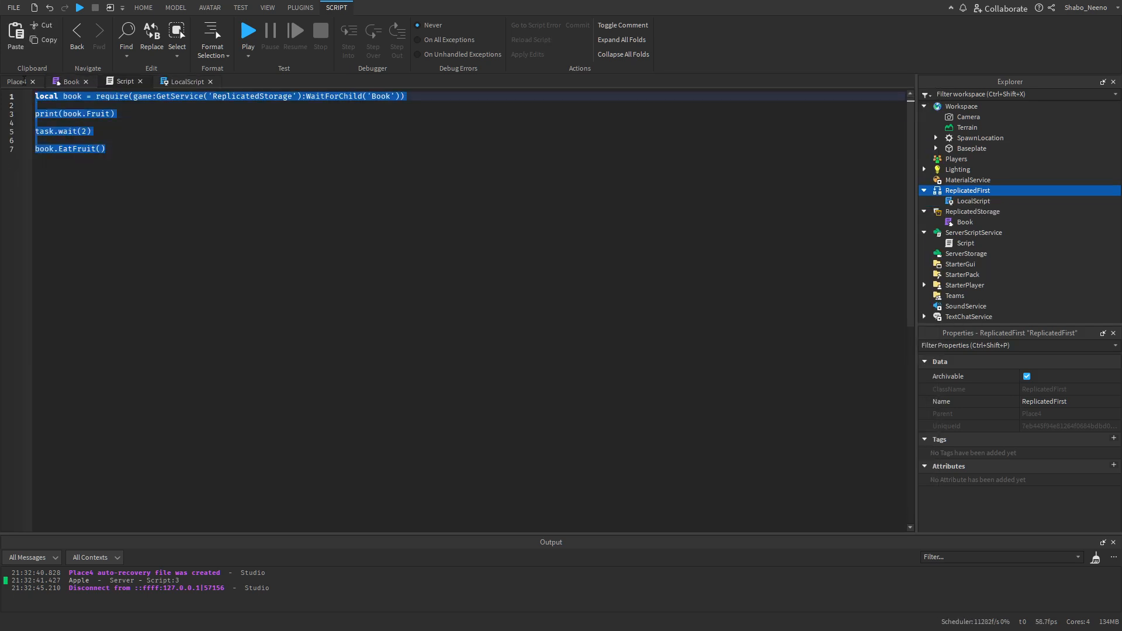
- Fill EatFruit with print('Eating fruit'), task.wait(2), print('Done eating fruit')
left_click(187, 82)
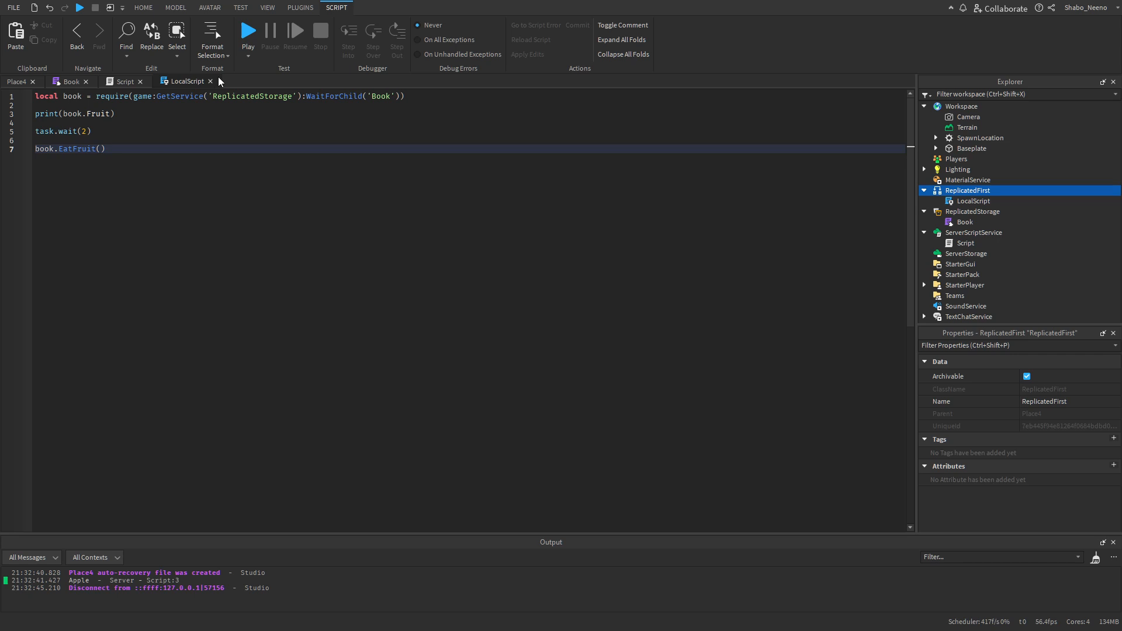
left_click(64, 82)
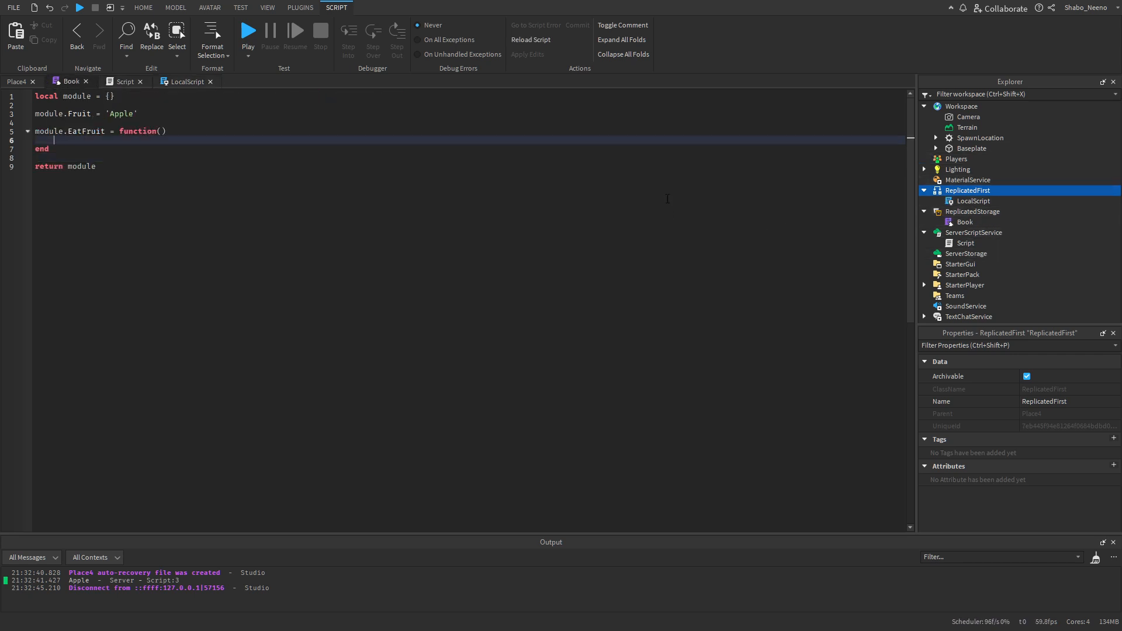
left_click(973, 212)
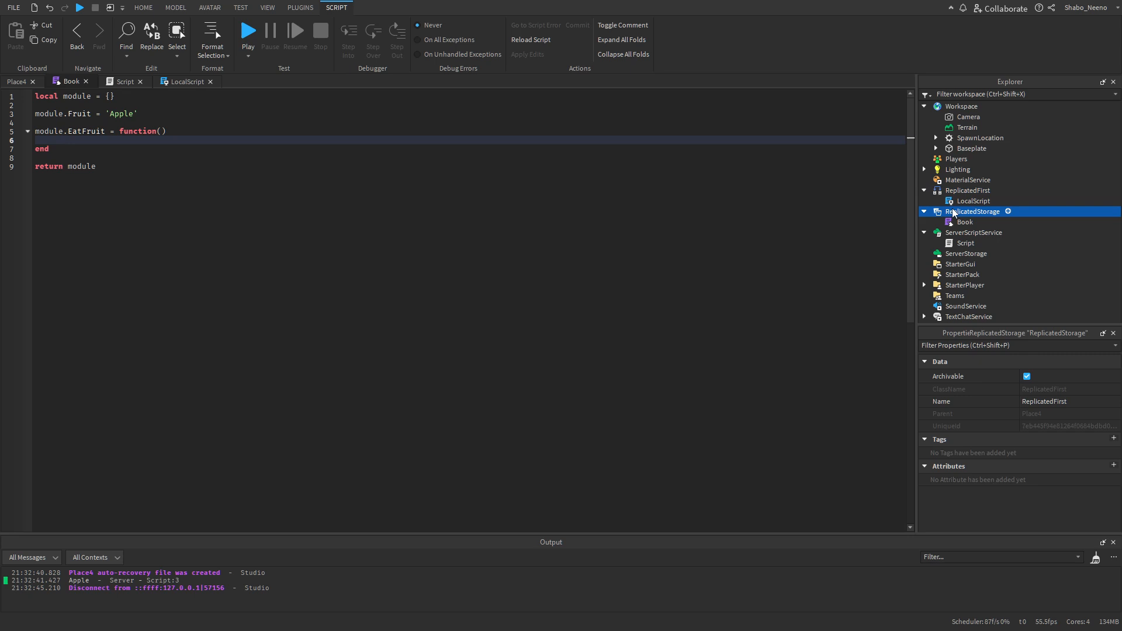
left_click(965, 222)
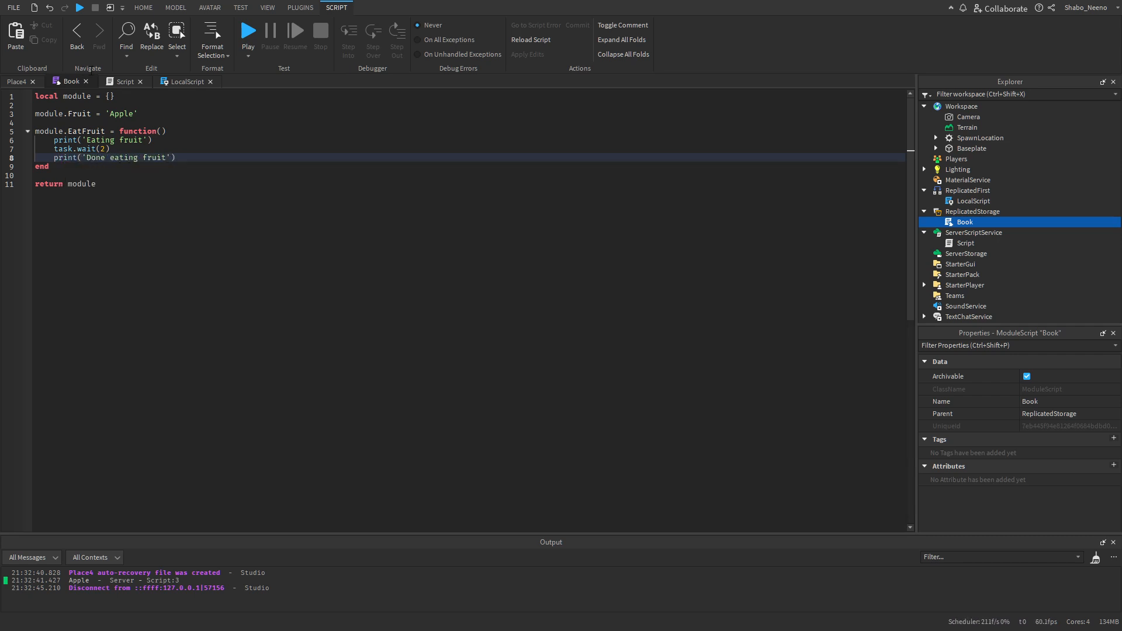
- Add print('Done running script') to the server Script and disable the LocalScript
left_click(117, 82)
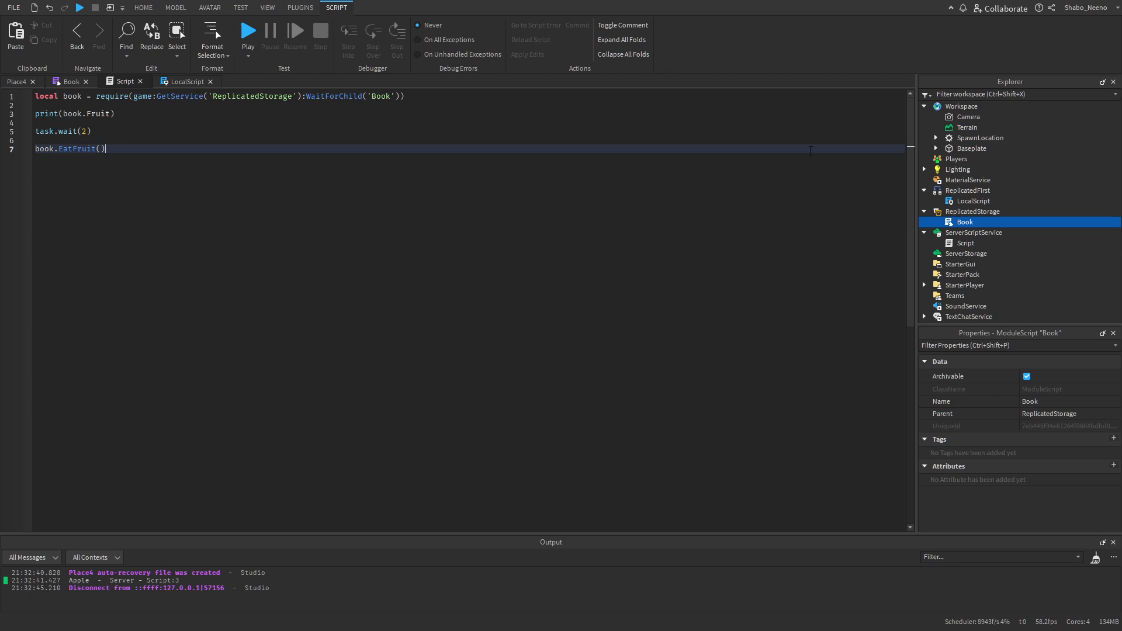
type("print('Done')")
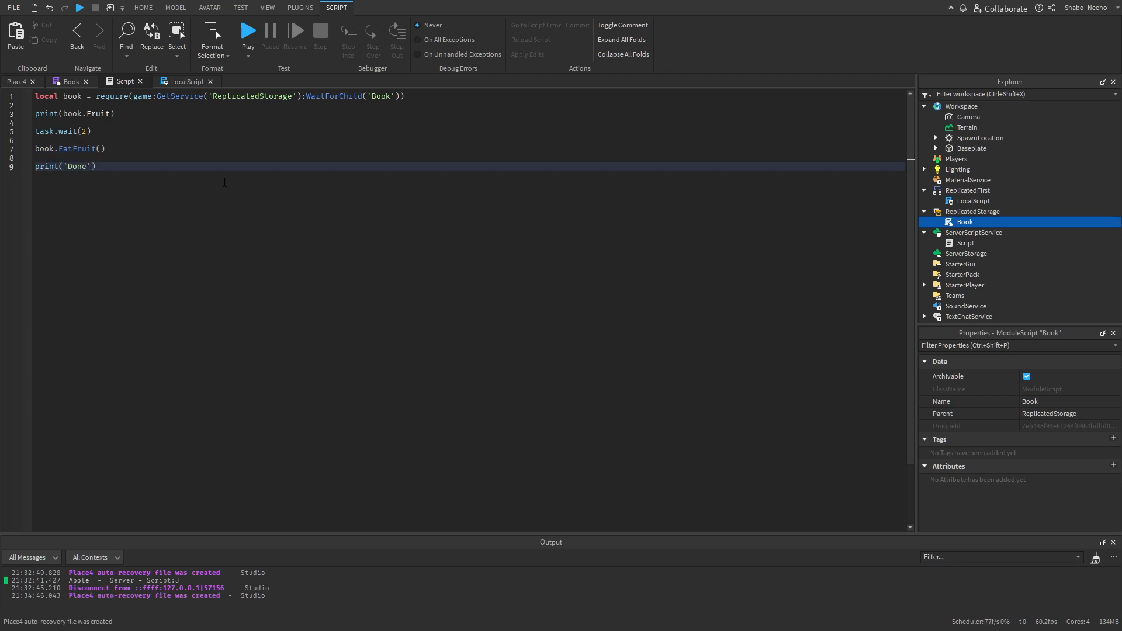
type("running script")
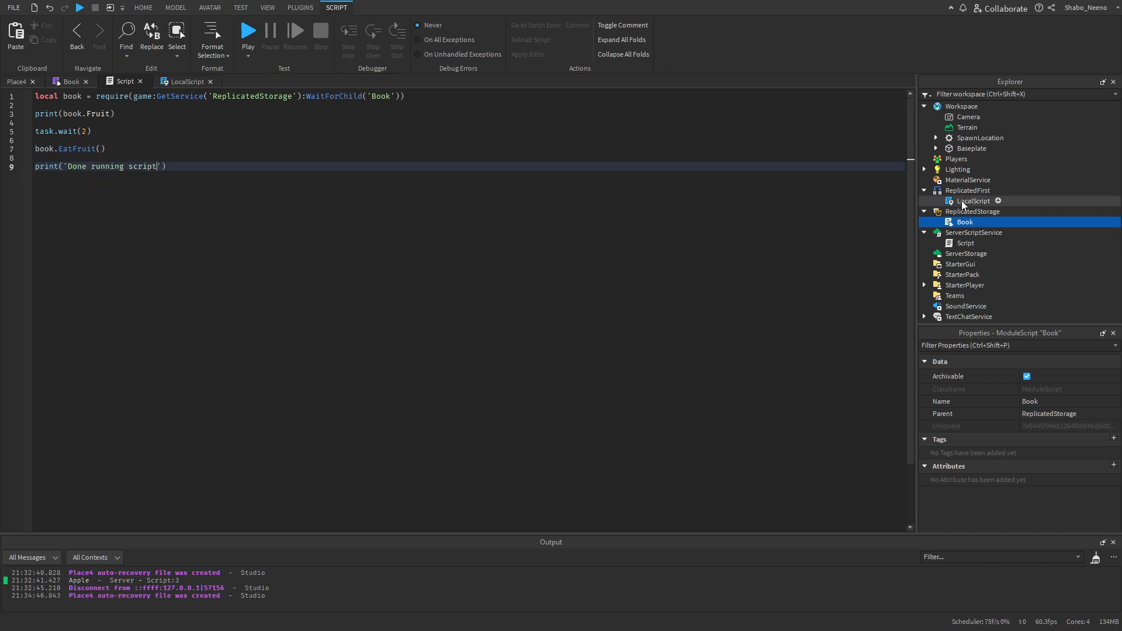
left_click(972, 201)
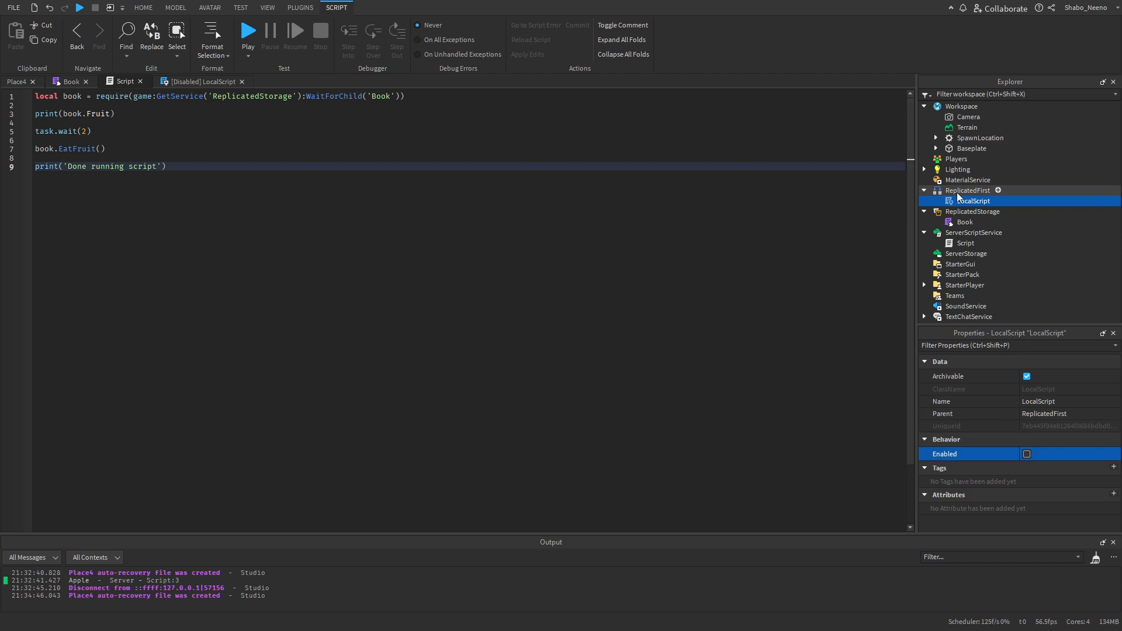
left_click(968, 189)
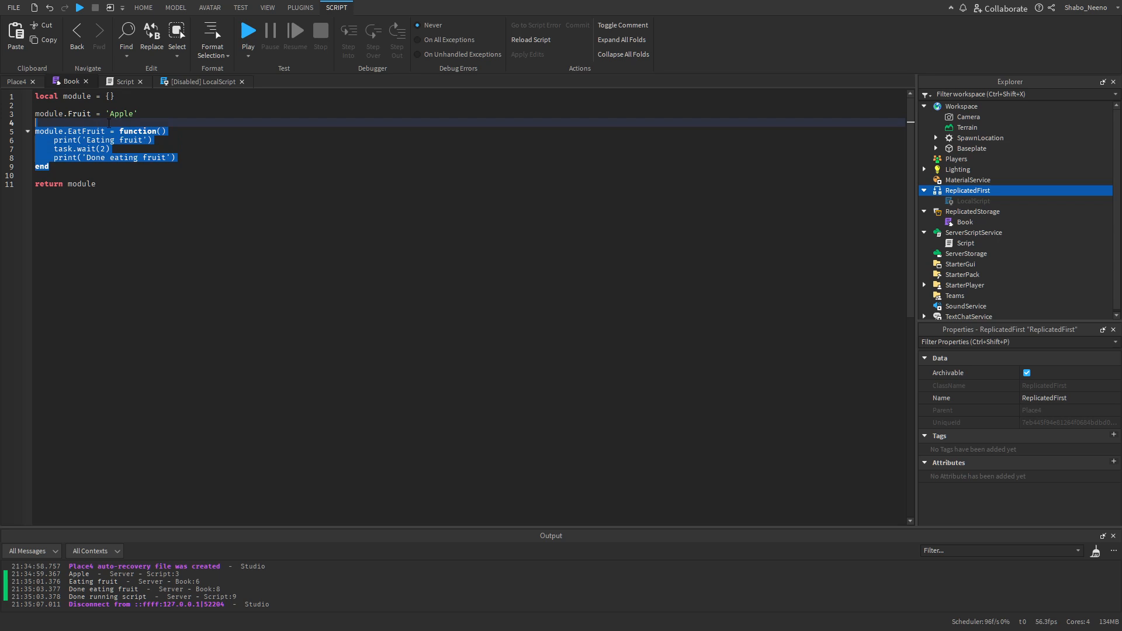
- Write a local function fruit() in the server Script mirroring EatFruit, comparing against Book
left_click(117, 82)
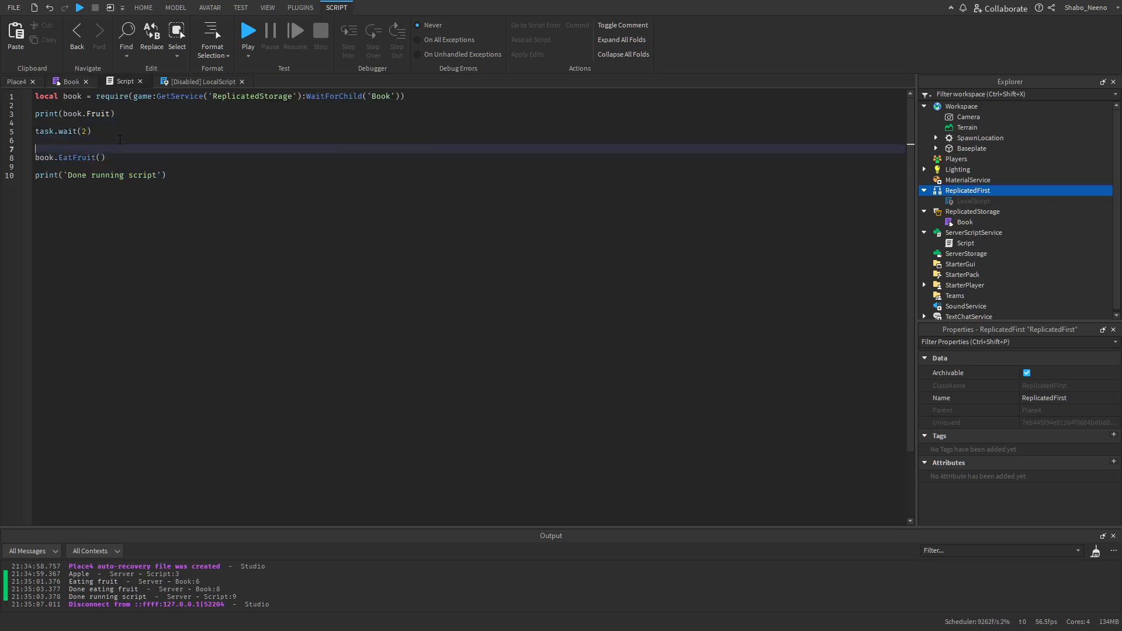
type("local function fruit()")
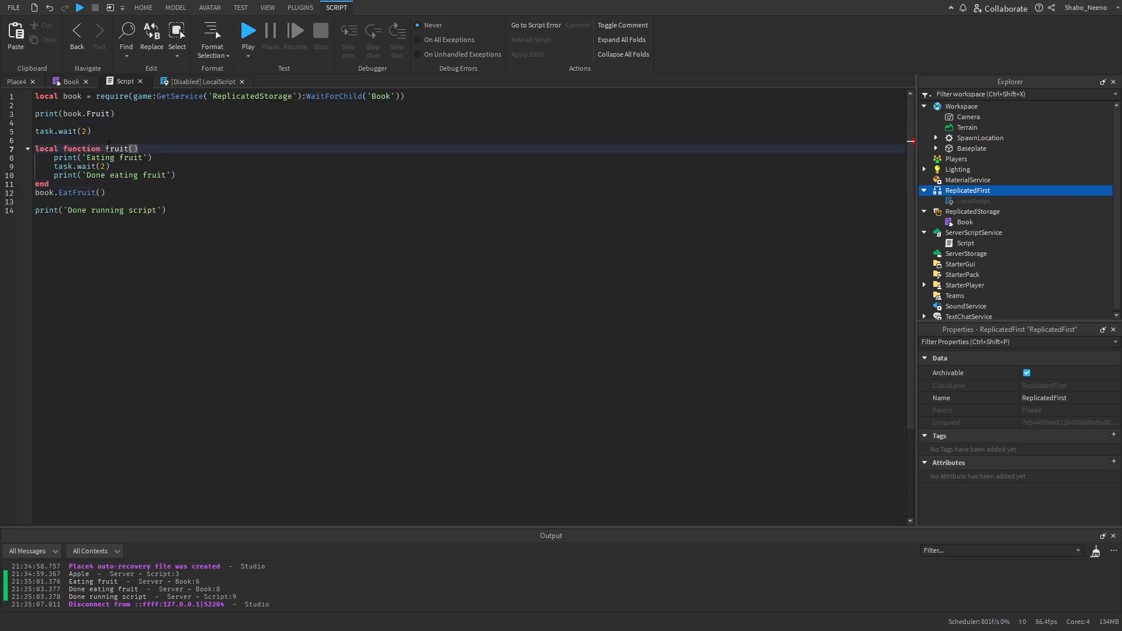
type("fruit()")
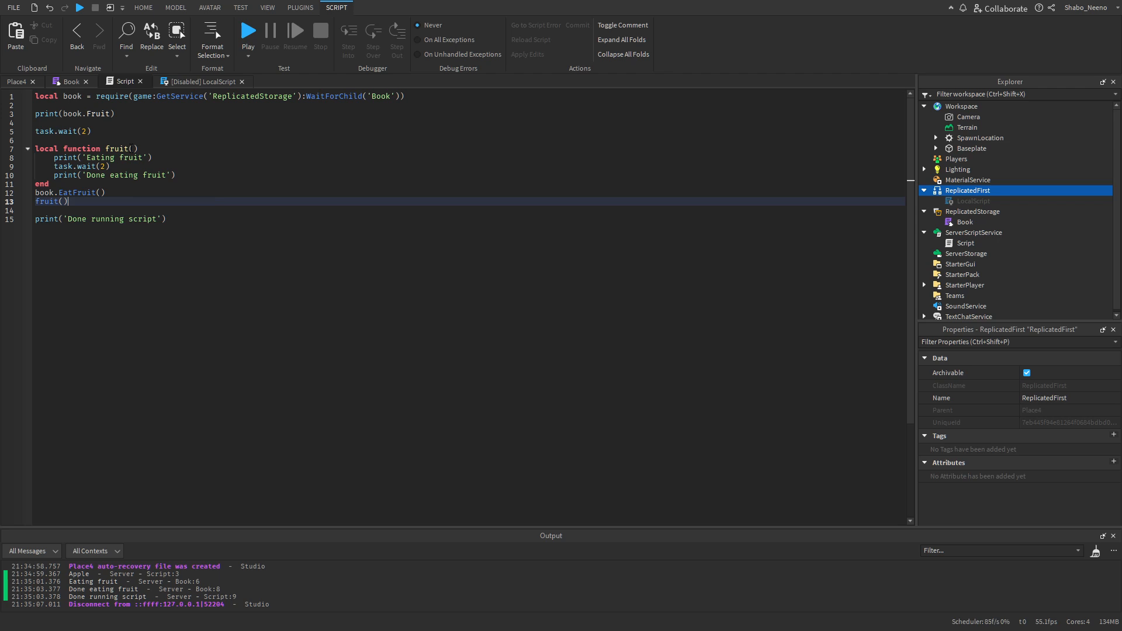
left_click(61, 82)
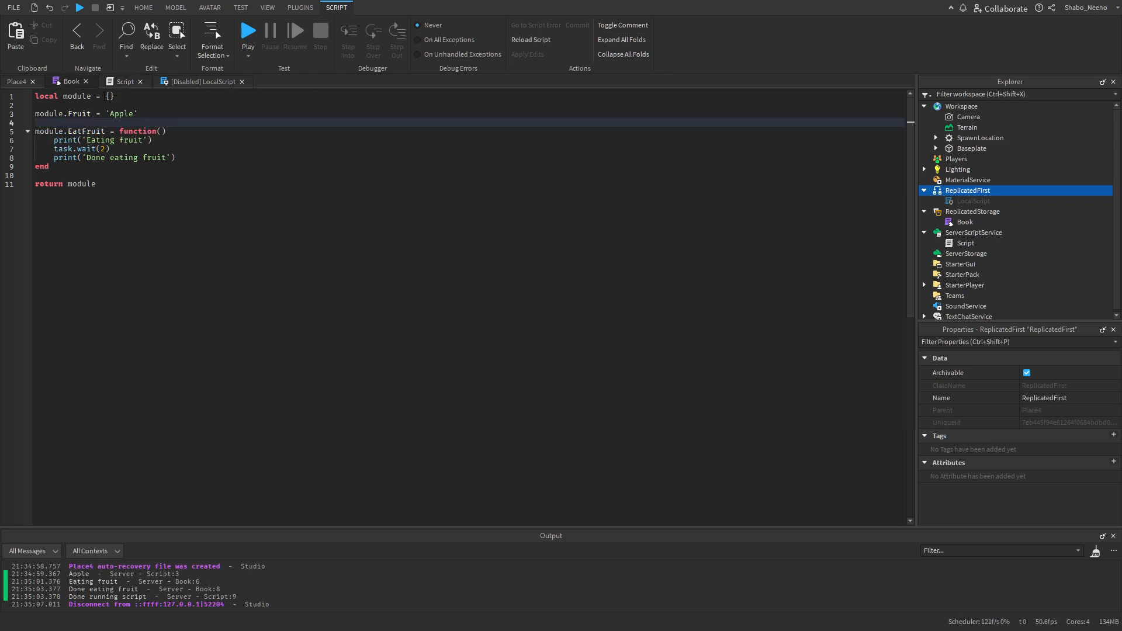
left_click(119, 82)
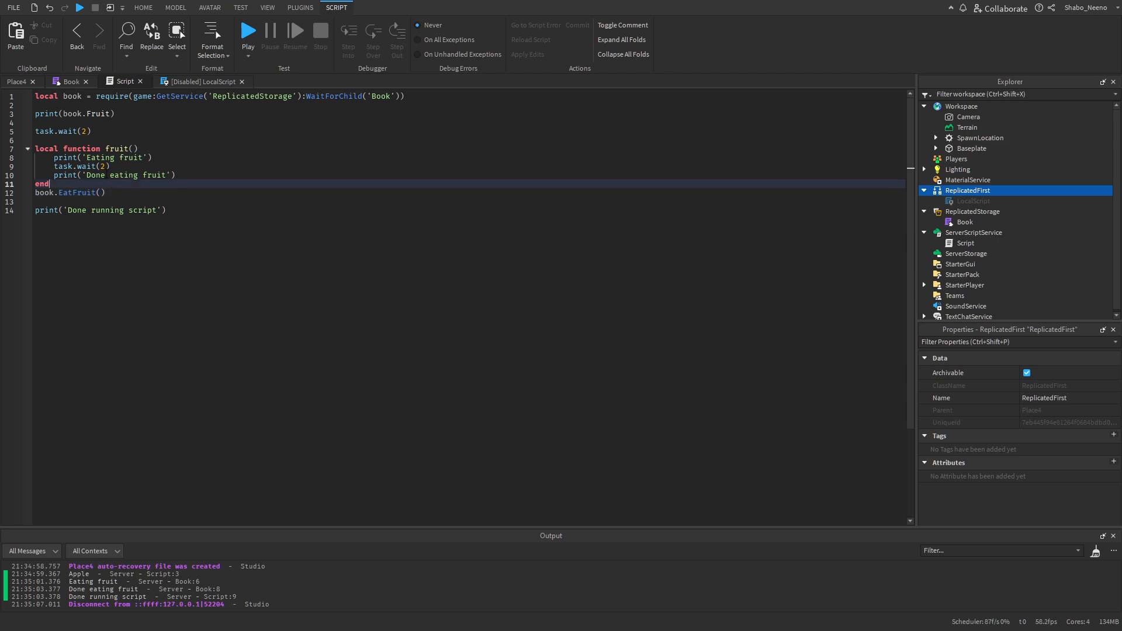
left_click(62, 82)
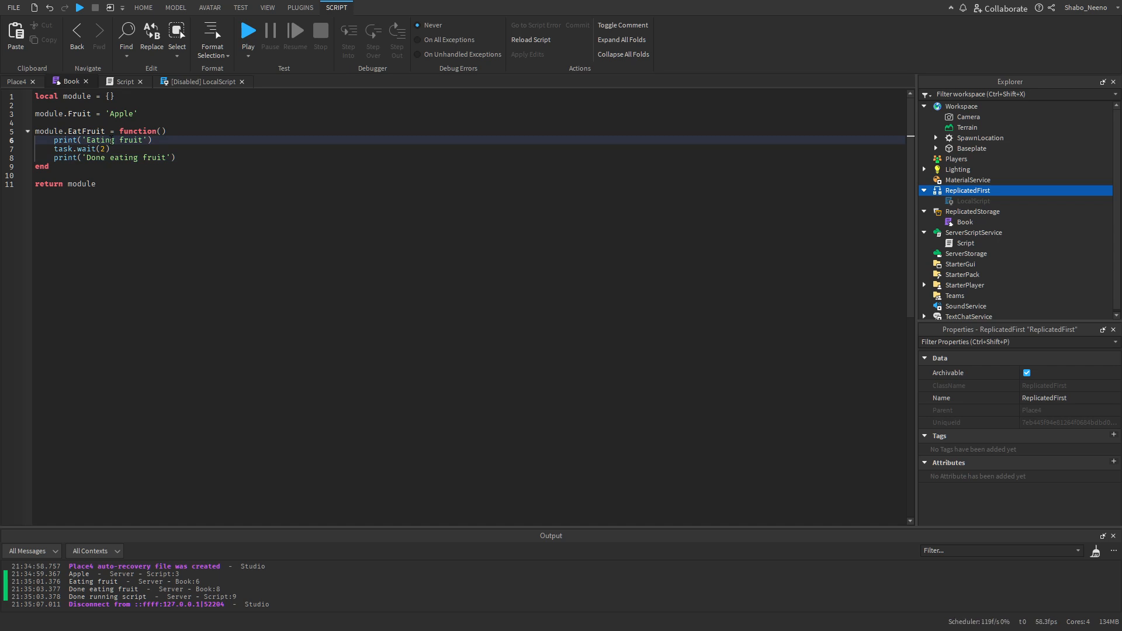
left_click(204, 82)
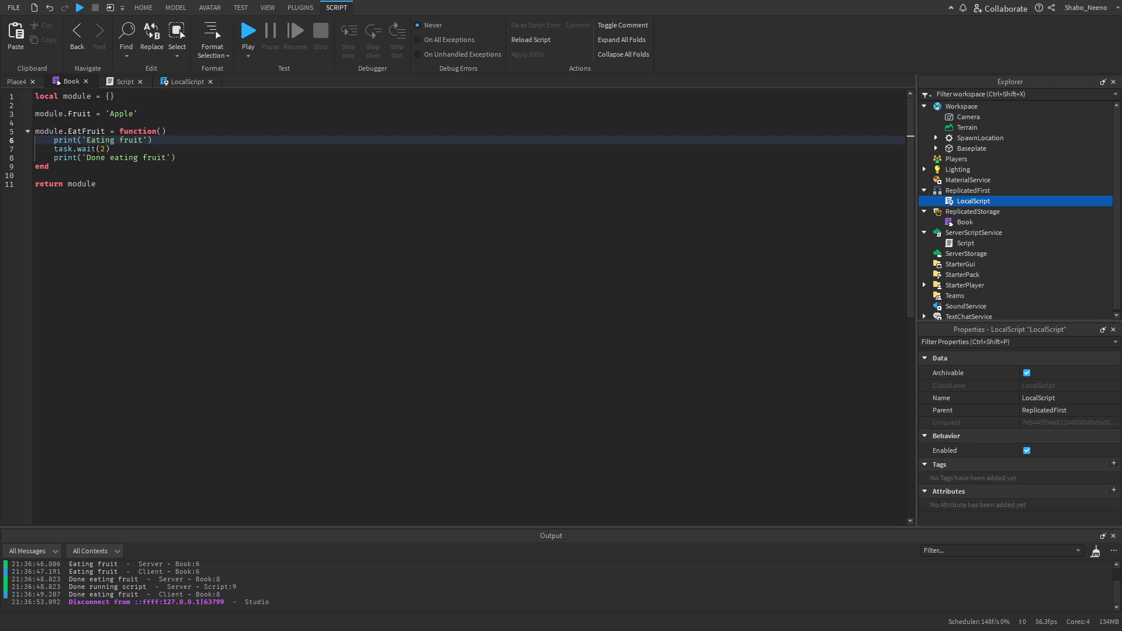
- Remove the local fruit function from the server Script and review the Book module
left_click(121, 81)
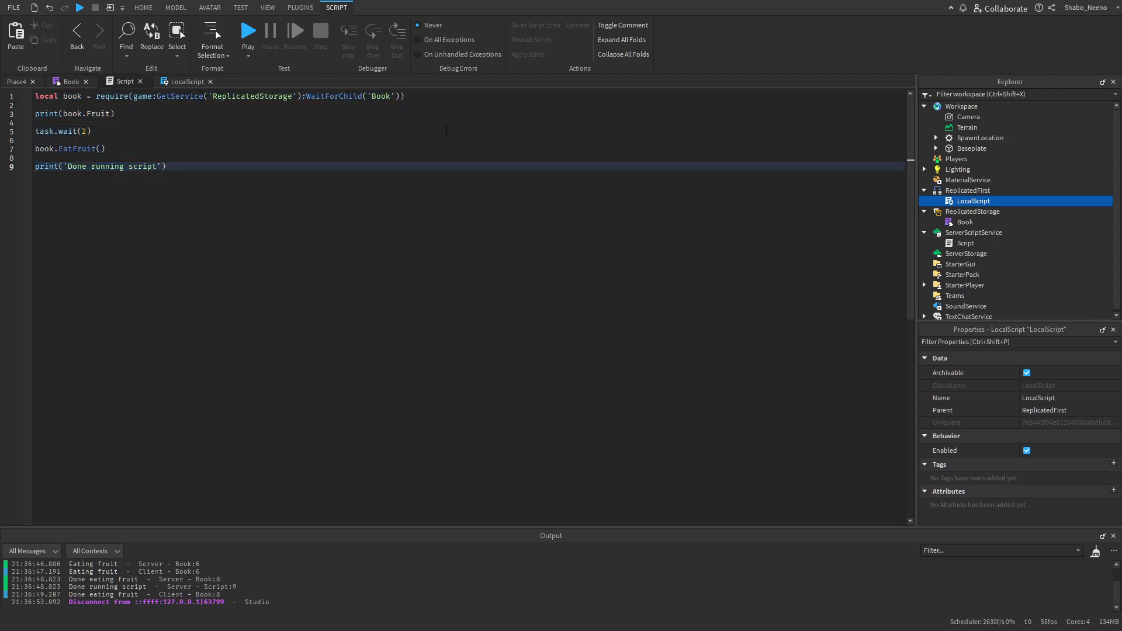
left_click(70, 82)
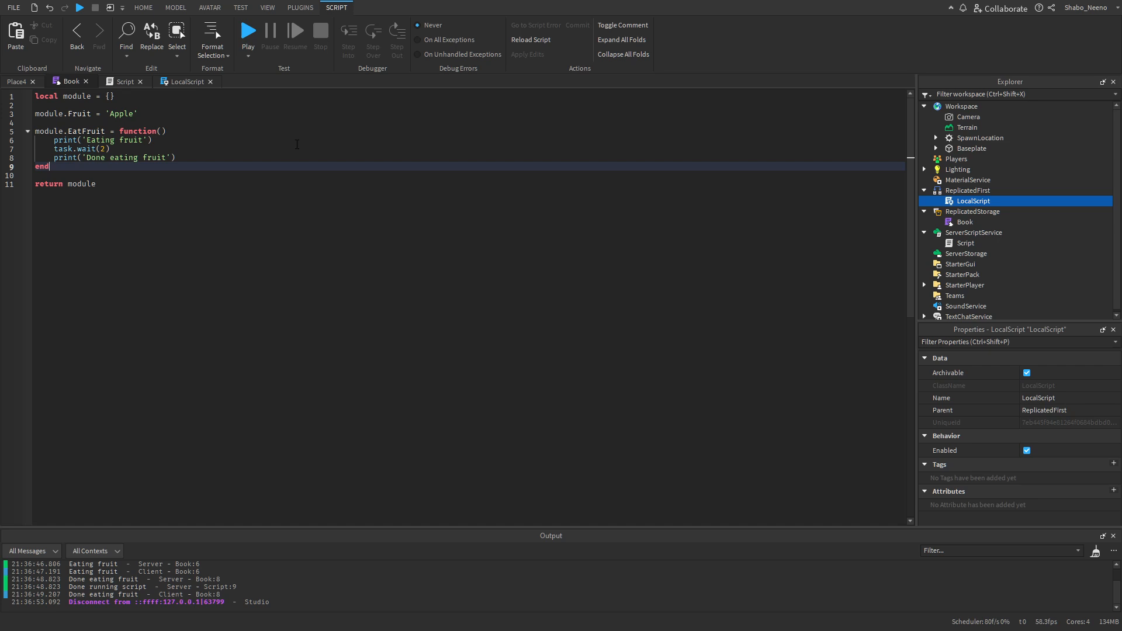